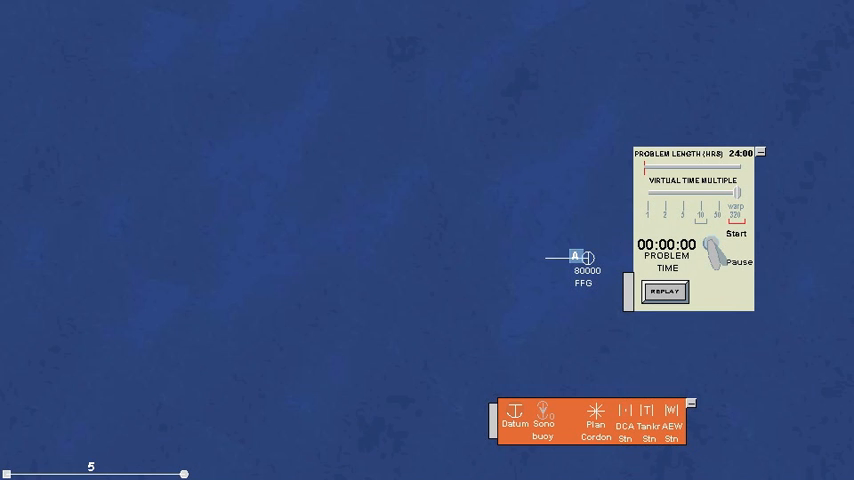
Start the frigate-only problem clock, then stop it after a brief run
click(736, 232)
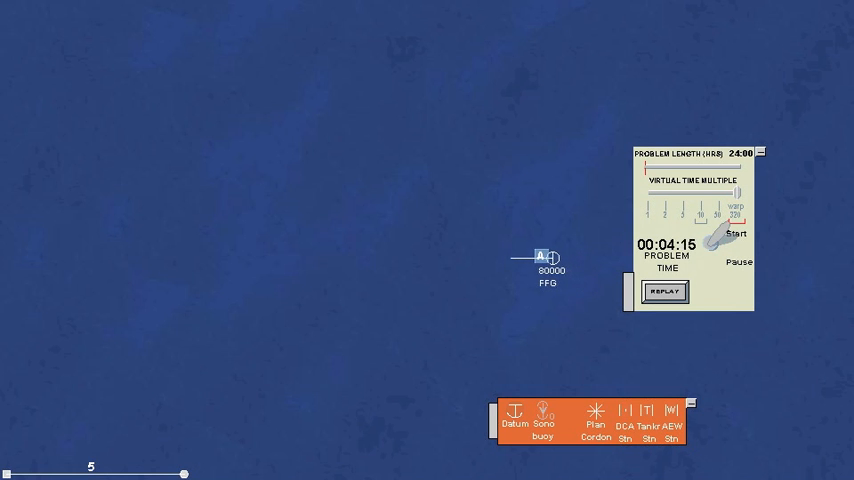
click(736, 232)
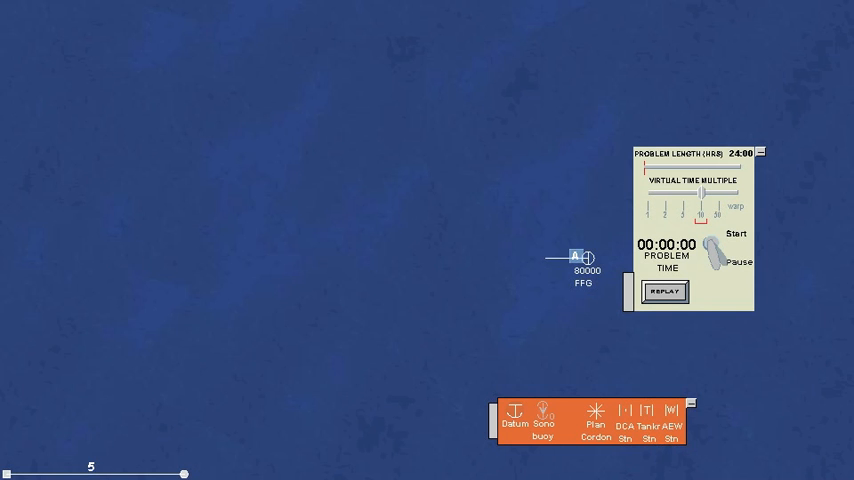
Set the FFG's LOS interval to 2 minutes via its Start submenu, then reopen that submenu
right_click(576, 256)
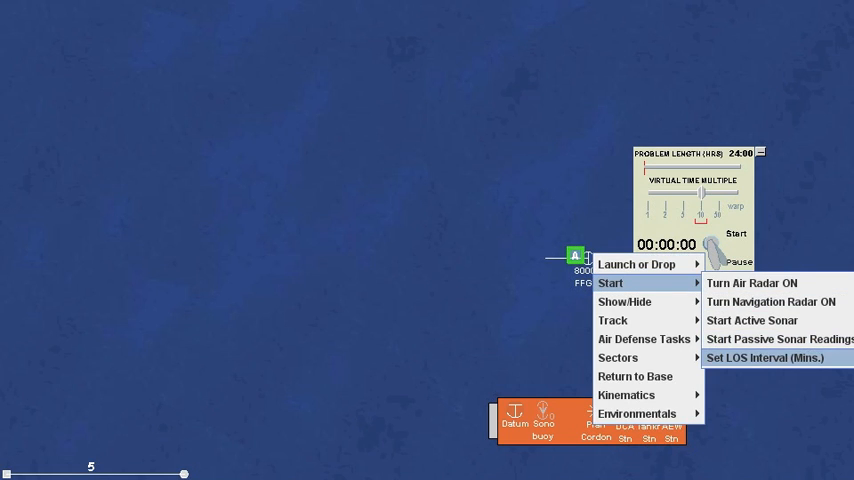
click(764, 358)
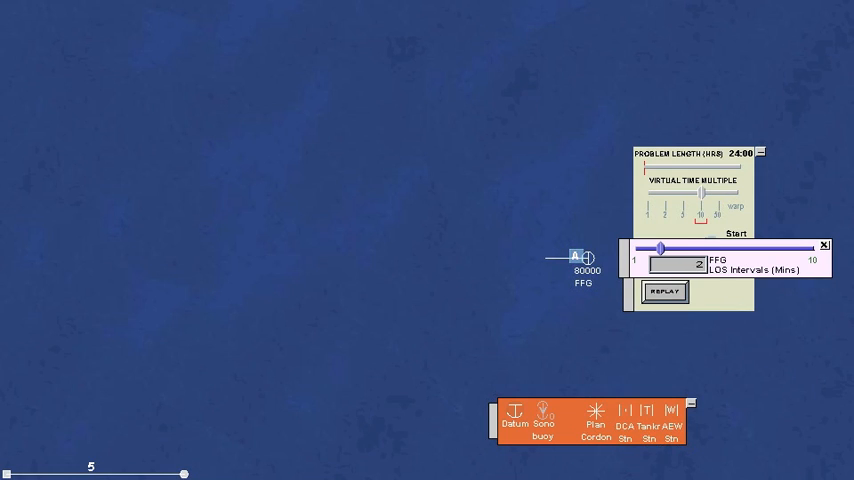
click(736, 232)
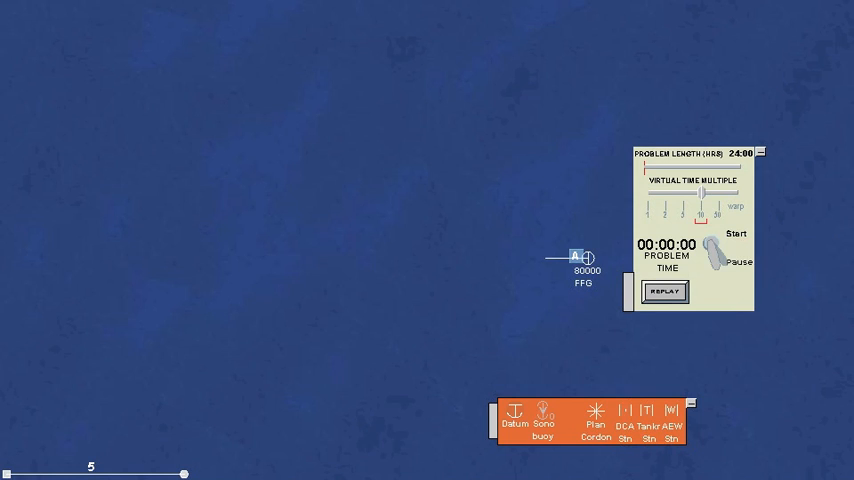
right_click(576, 256)
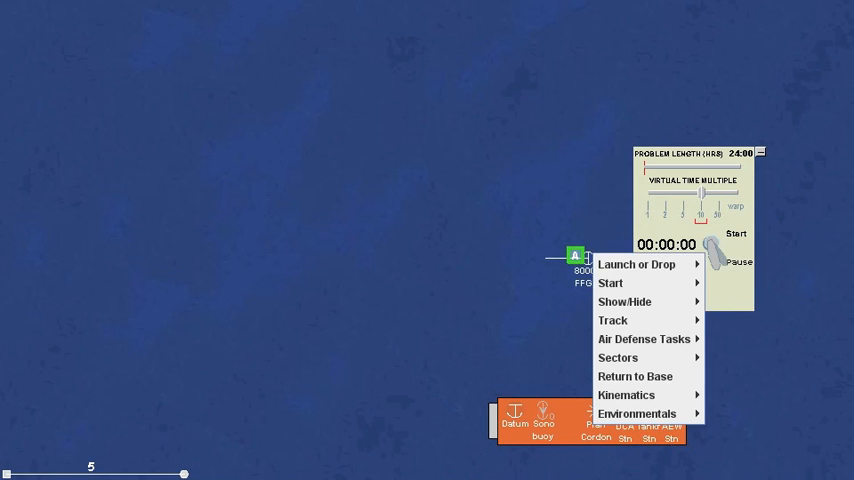
click(610, 284)
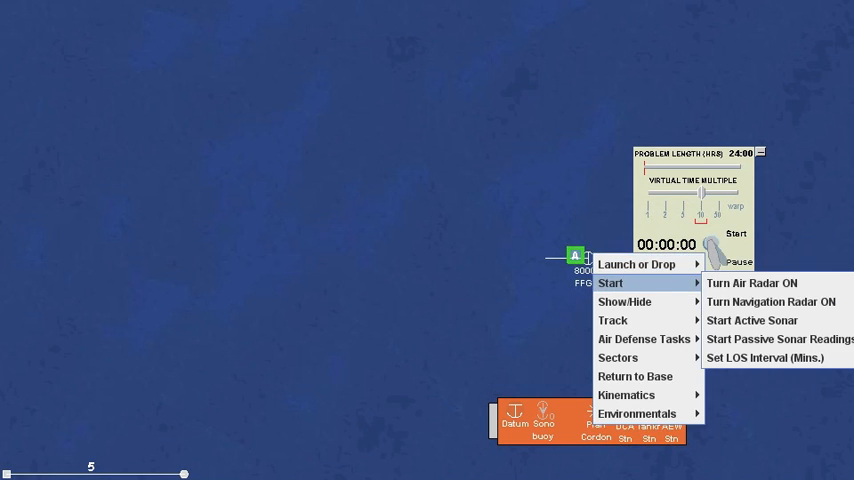
mouse_move(778, 340)
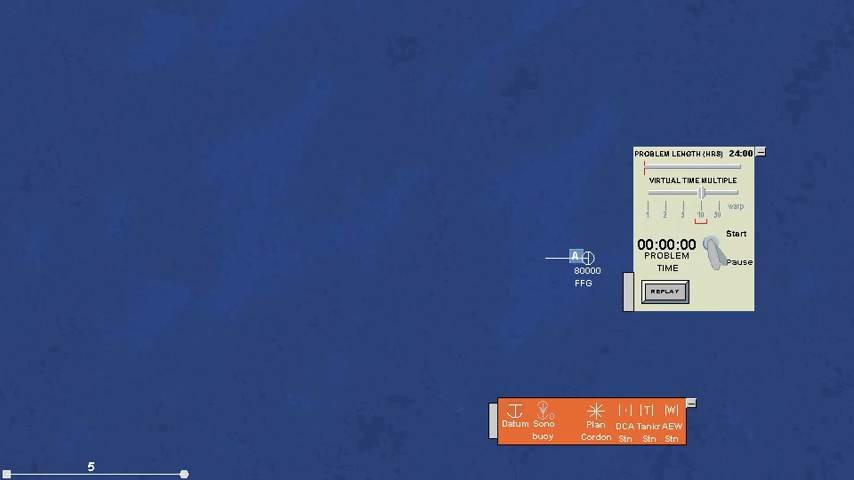
Run the problem briefly and stop it before placing the Kilo submarine
click(736, 234)
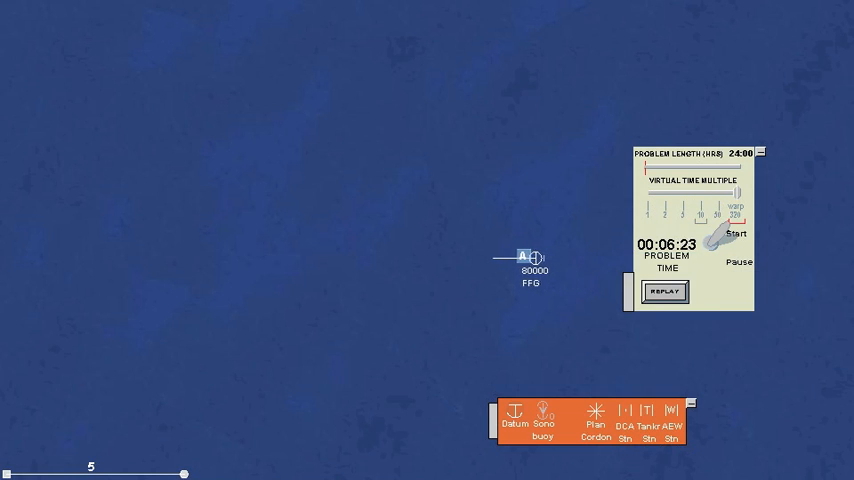
click(736, 232)
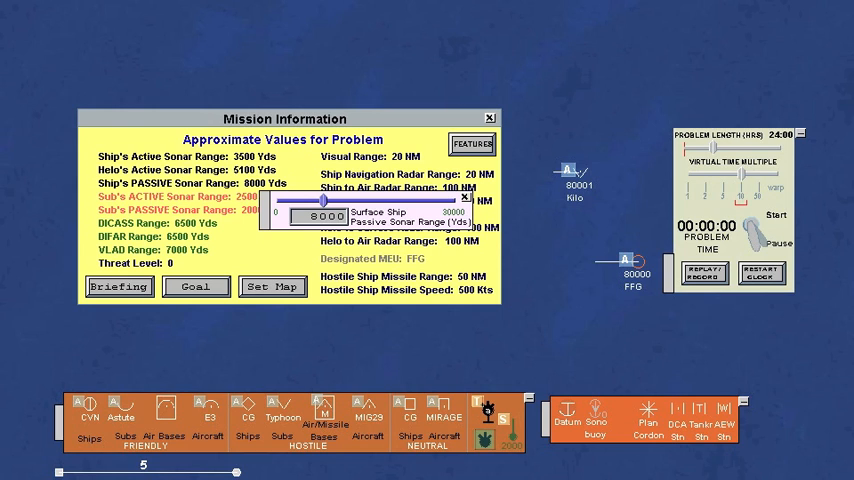
Close the sonar range popup and Mission Information window, then start the frigate-and-Kilo problem
click(464, 196)
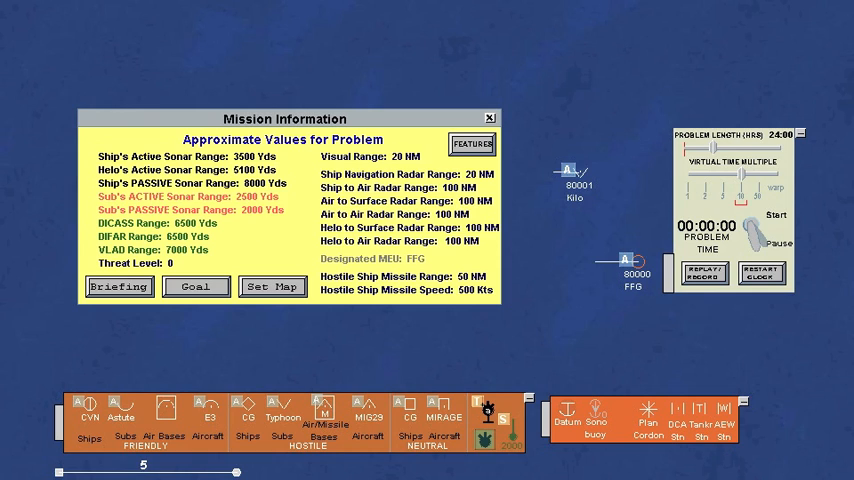
click(490, 118)
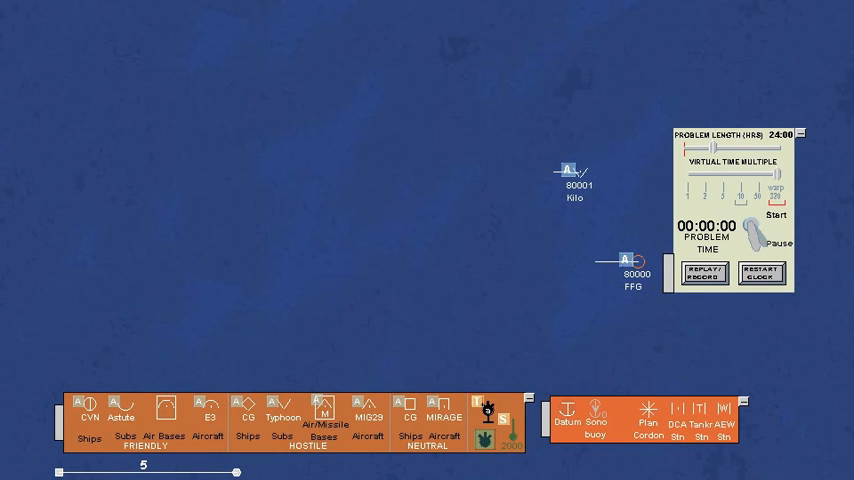
right_click(624, 260)
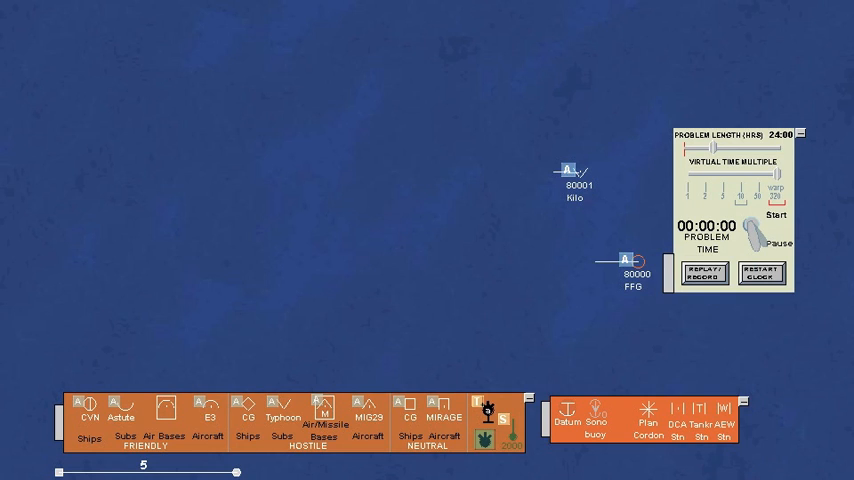
click(776, 212)
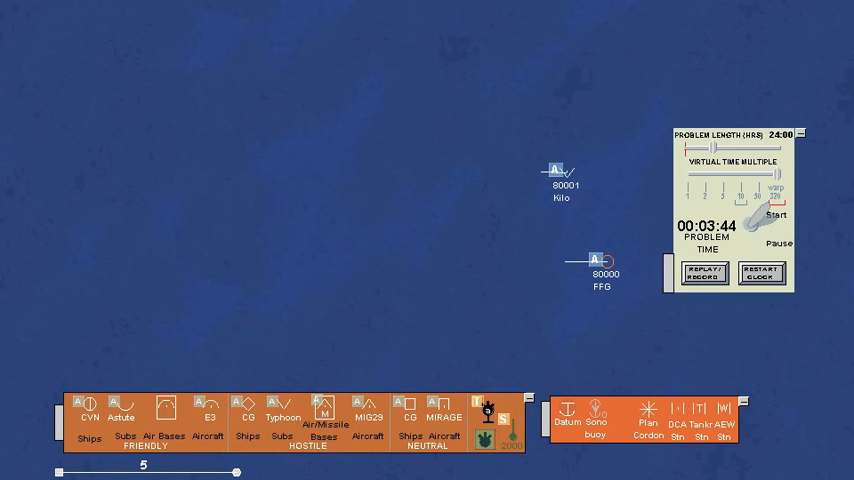
Restart the frigate-and-Kilo problem from zero with the units repositioned
click(776, 214)
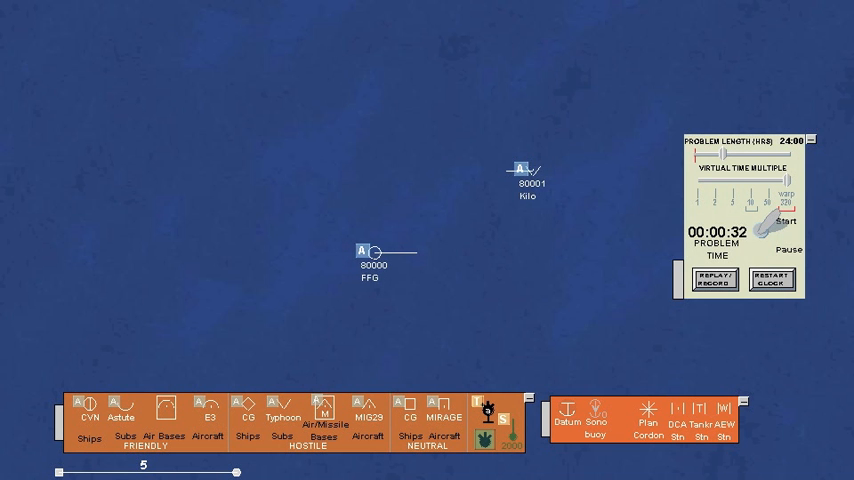
Run the problem to draw the frigate's LOS bearing fan, then restart the clock to zero
click(788, 220)
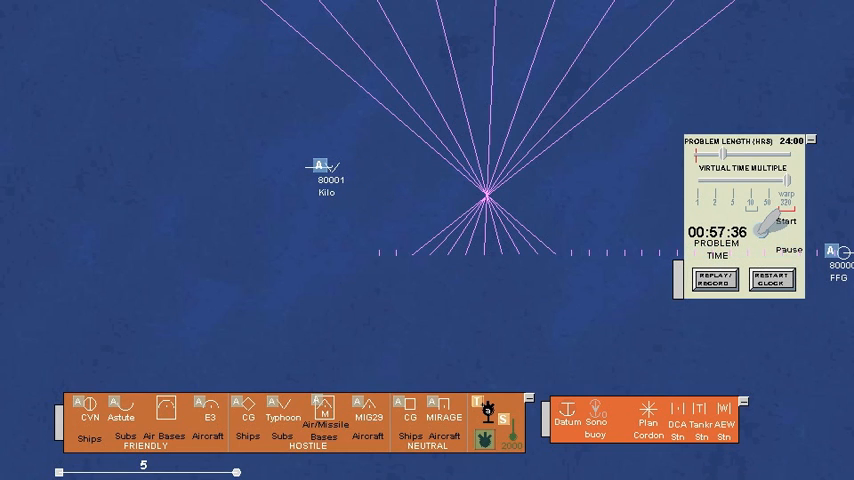
click(776, 286)
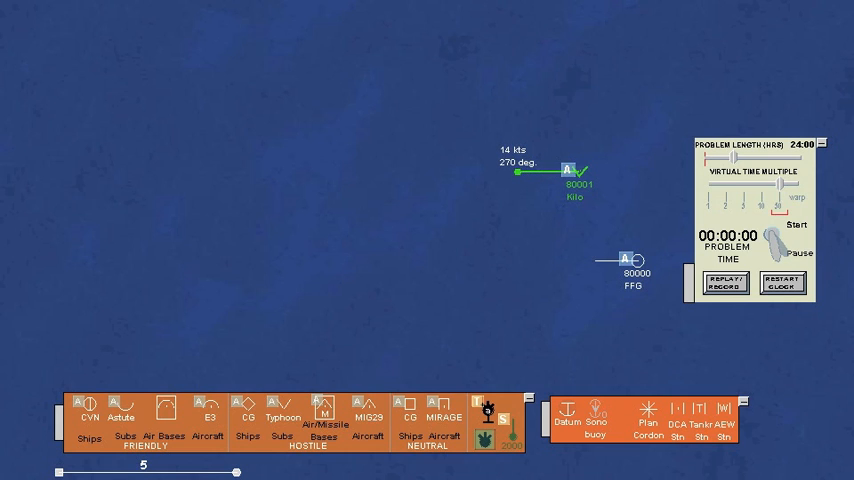
Run the Kilo's 270° westward track to draw parallel bearings, then reset the clock
click(796, 224)
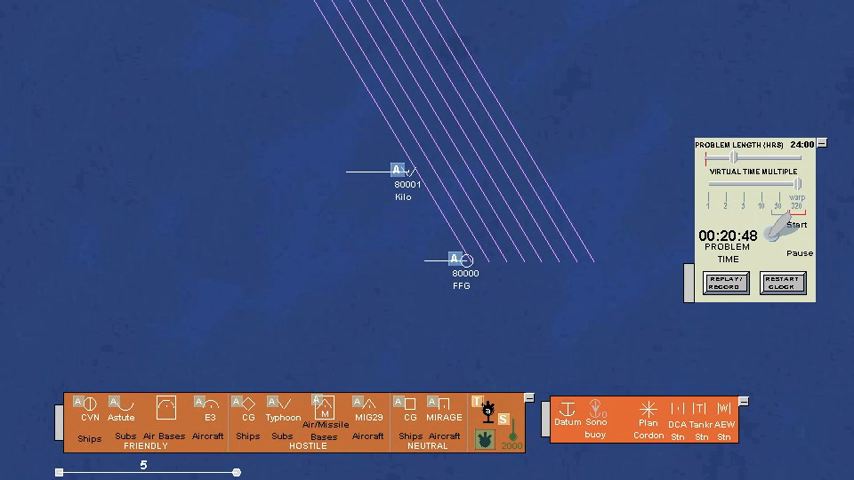
click(776, 284)
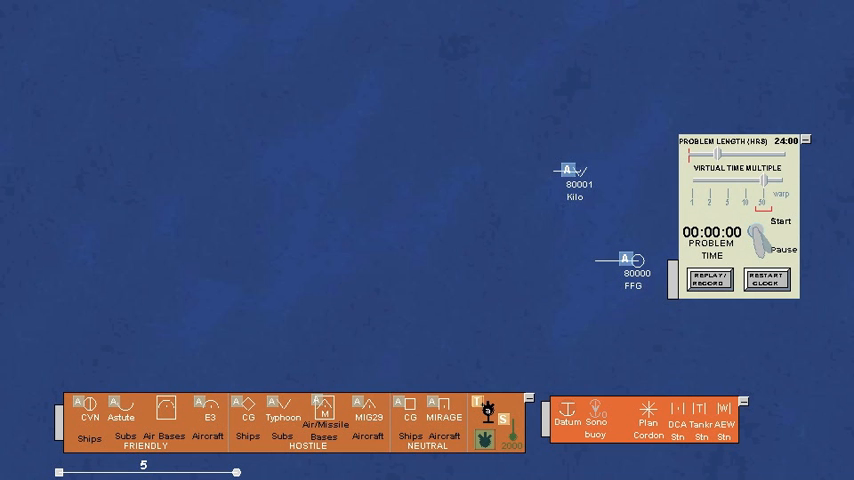
Give the Kilo a 226° course at 6 knots, run it, and pause on the converging bearings
click(568, 168)
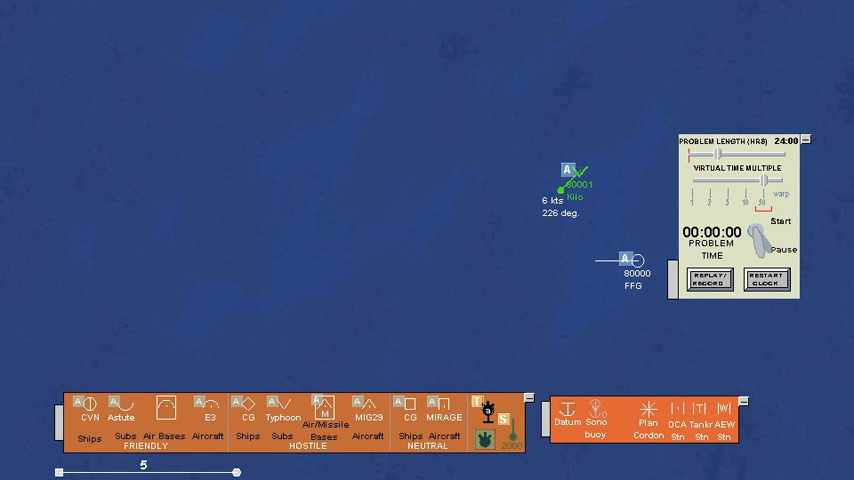
click(780, 220)
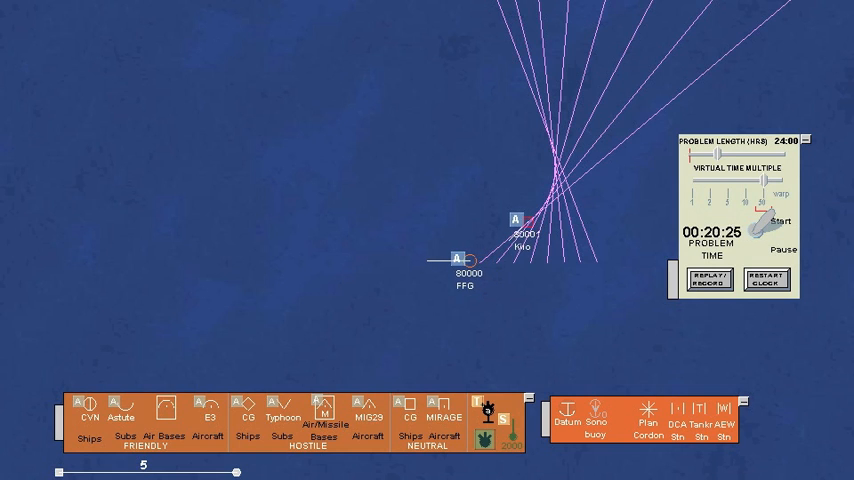
click(768, 280)
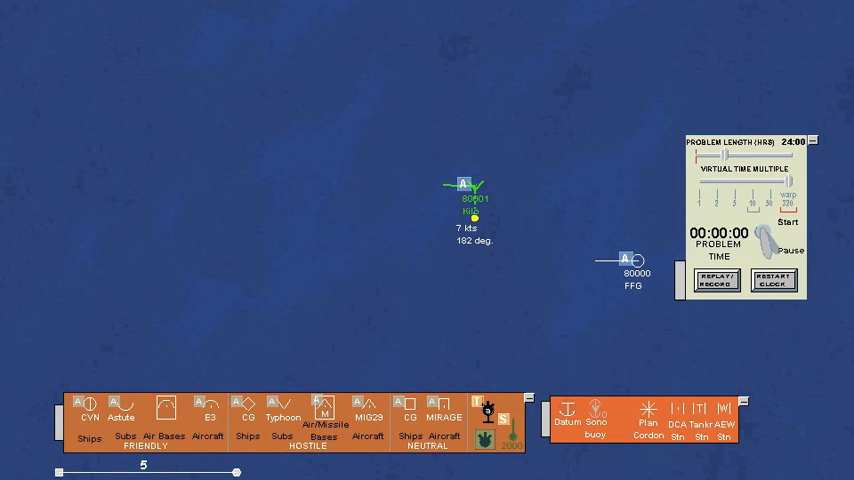
Run the Kilo's 162° 7-knot track to about 30 minutes, then pause to view the bearings
click(788, 220)
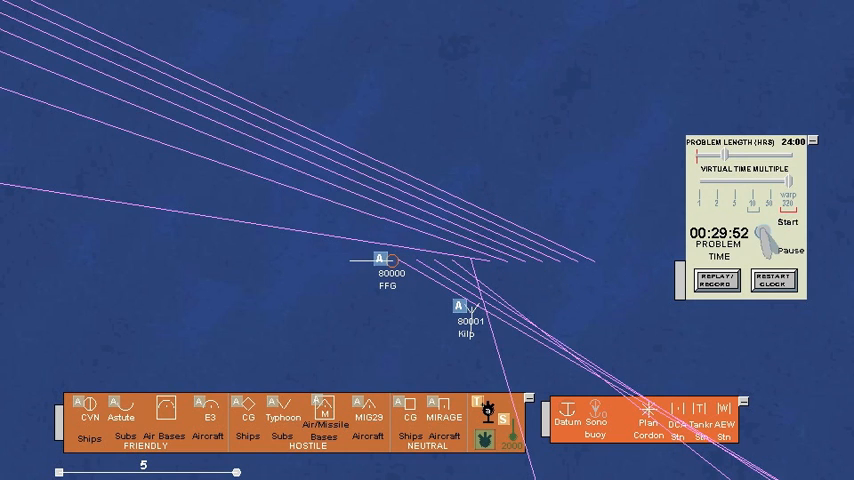
click(776, 284)
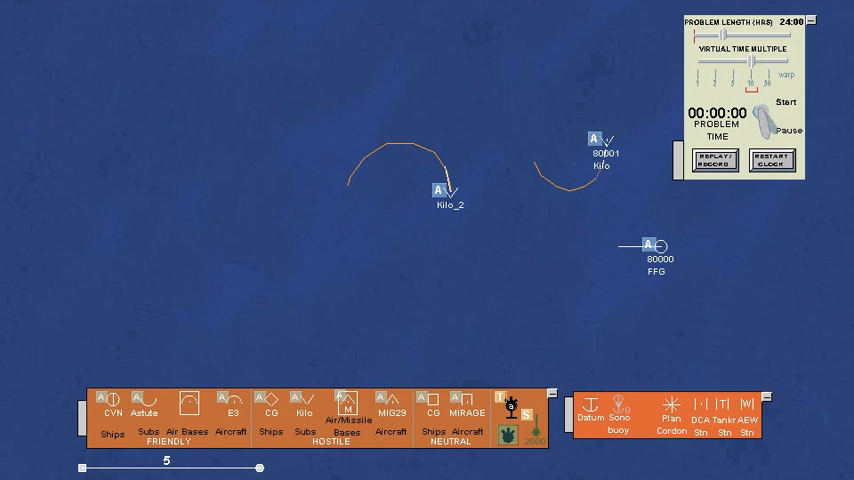
Start the two-Kilo problem with both submarines on curved tracks
click(788, 102)
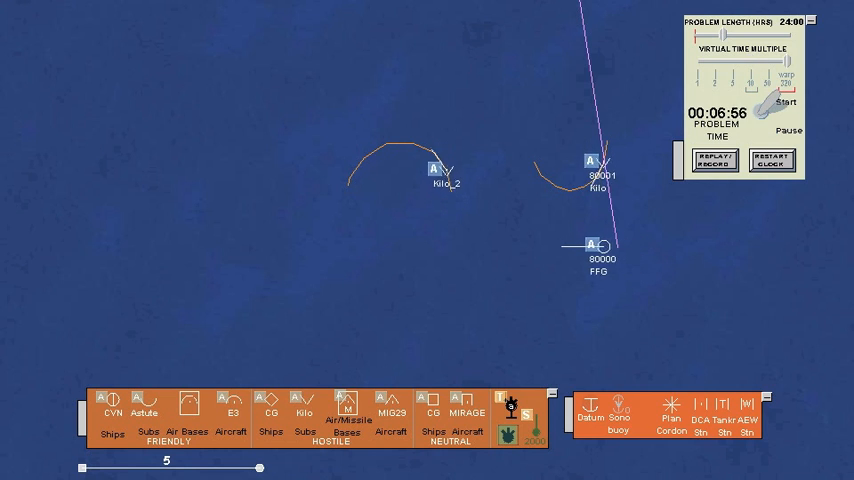